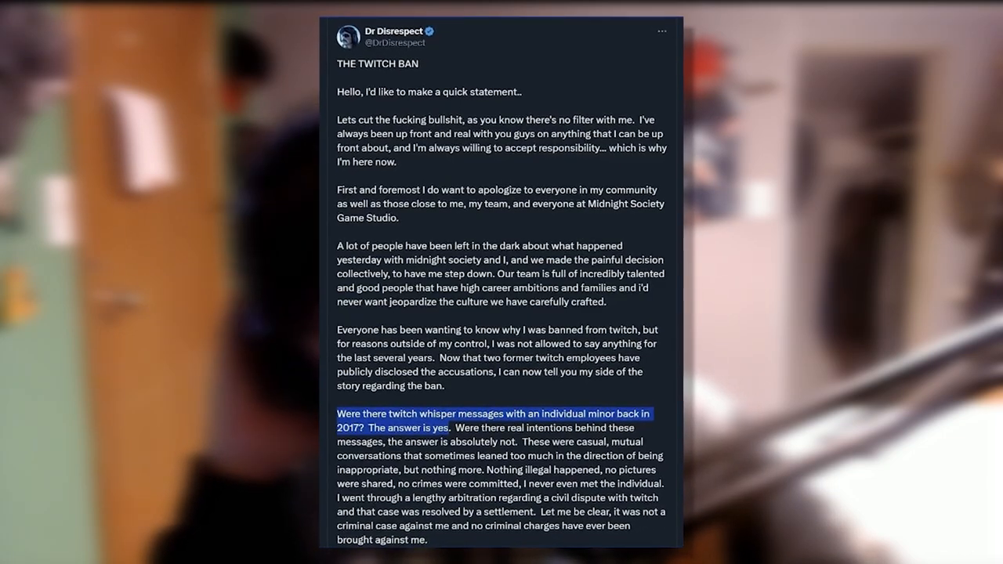
Open Dr Disrespect's Aug 14 'Vacation is just too good right now' post from his profile.
{"action": "scroll", "scroll_direction": "up", "scroll_amount": 3}
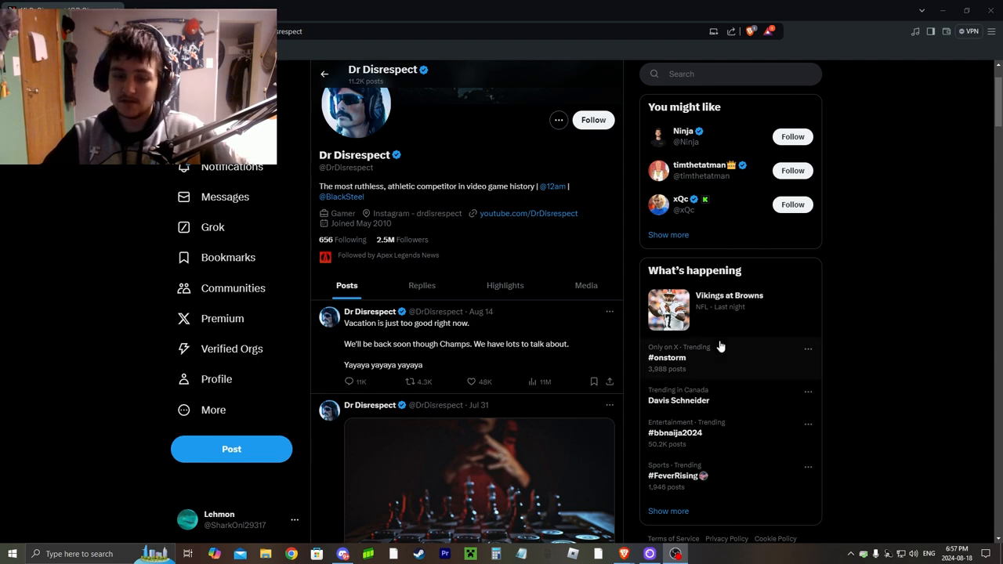
{"action": "mouse_move", "coordinate": [636, 278]}
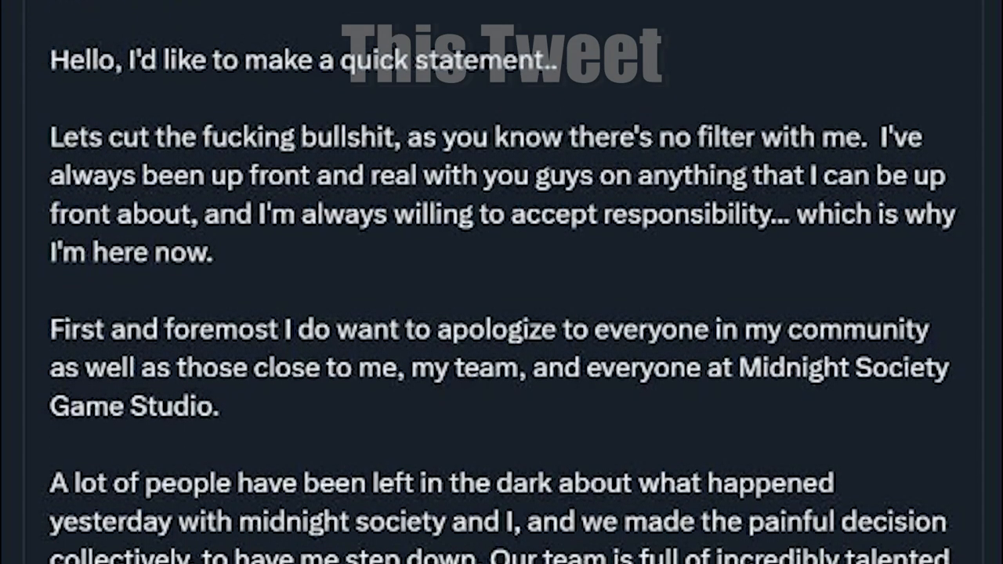
{"action": "scroll", "scroll_direction": "down", "scroll_amount": 3}
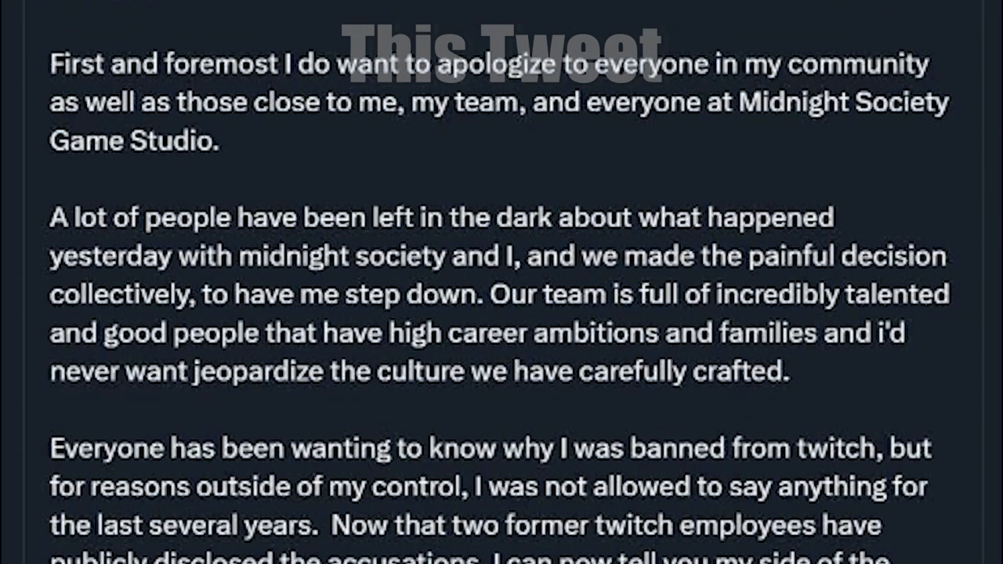
{"action": "scroll", "scroll_direction": "down", "scroll_amount": 3}
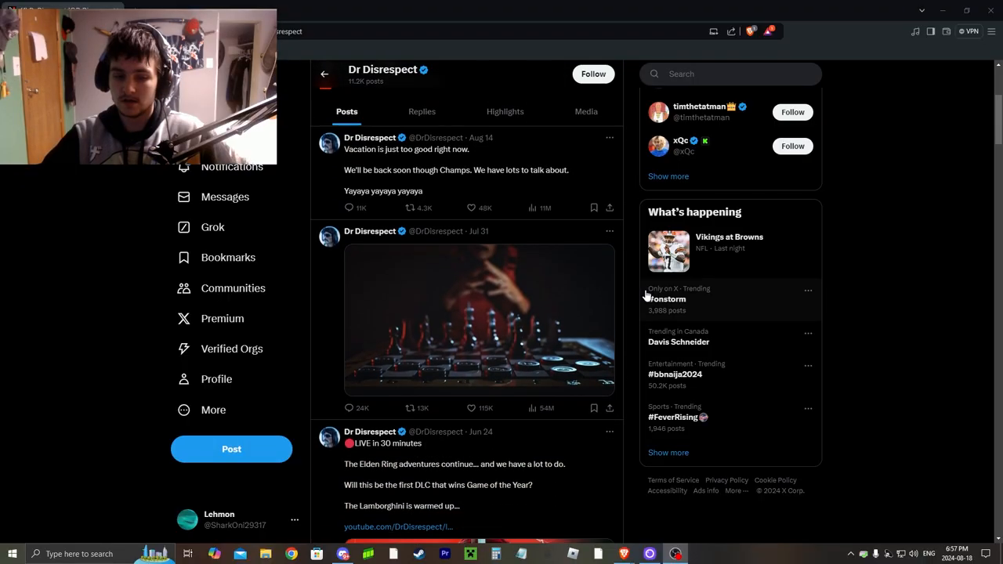
{"action": "left_click", "coordinate": [479, 320]}
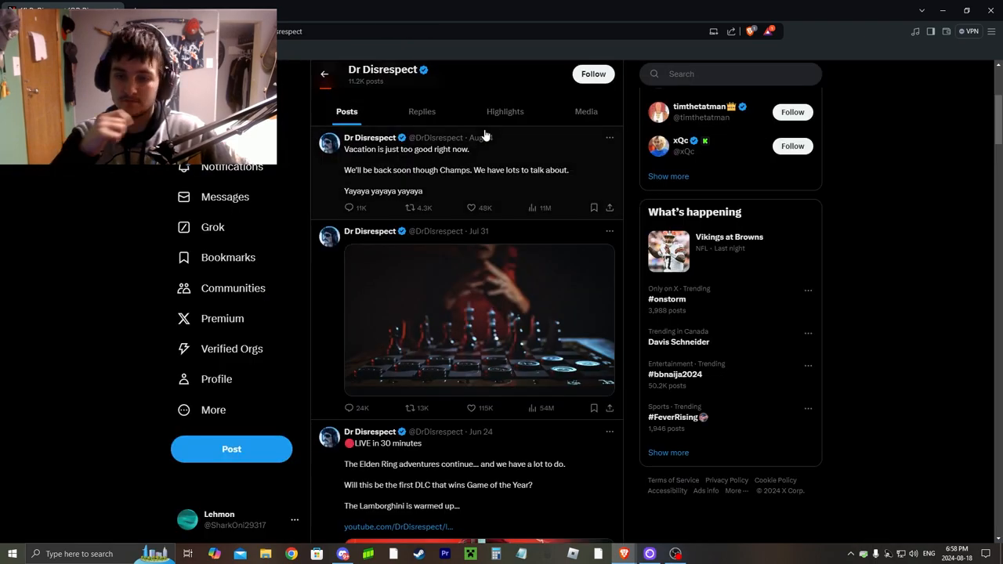
{"action": "mouse_move", "coordinate": [568, 147]}
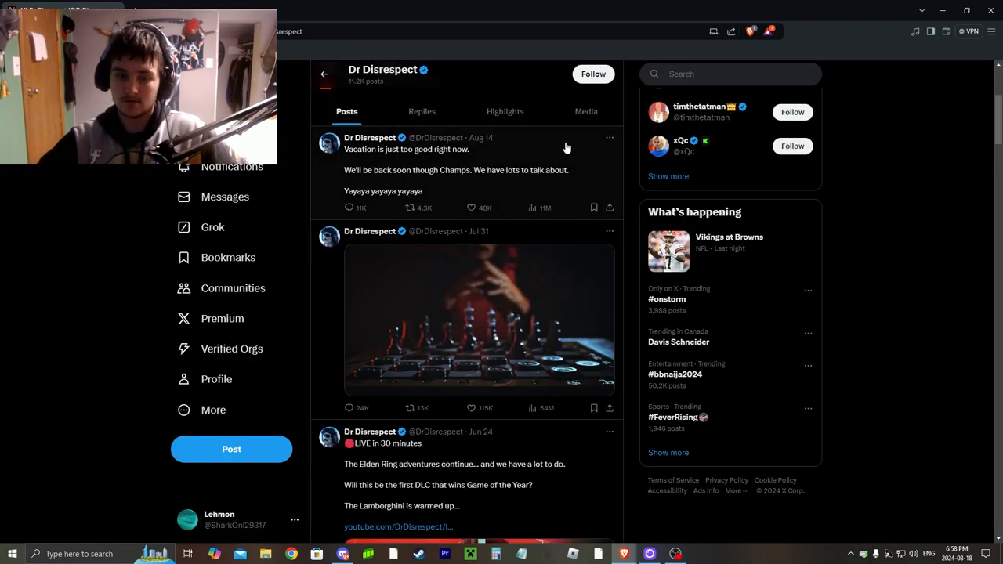
{"action": "left_click", "coordinate": [479, 320]}
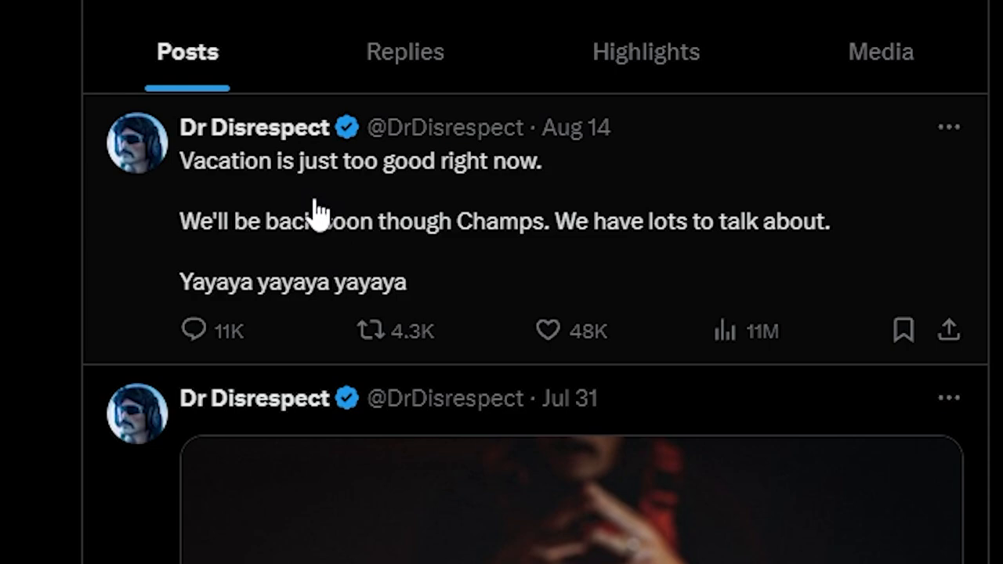
{"action": "mouse_move", "coordinate": [332, 263]}
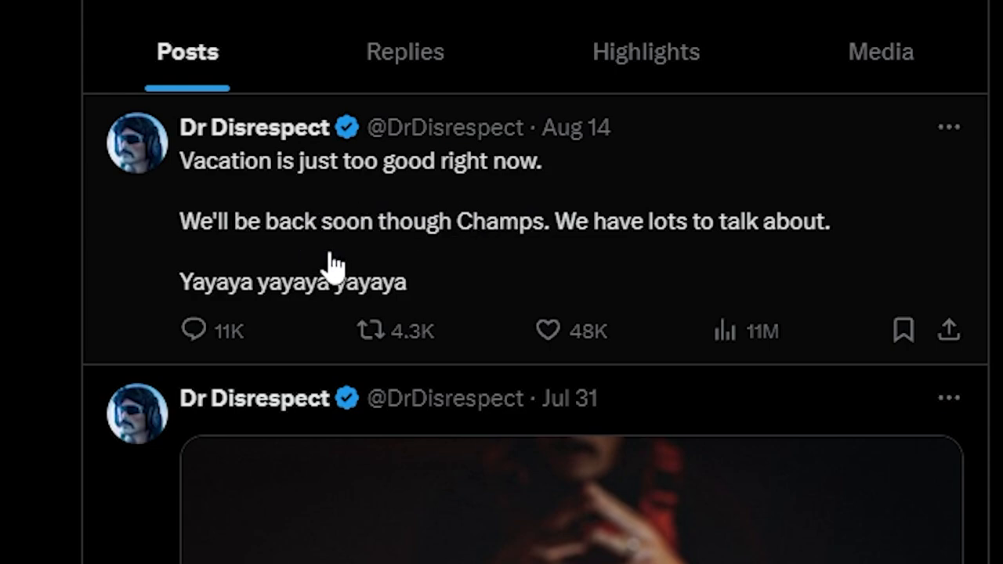
{"action": "mouse_move", "coordinate": [603, 274]}
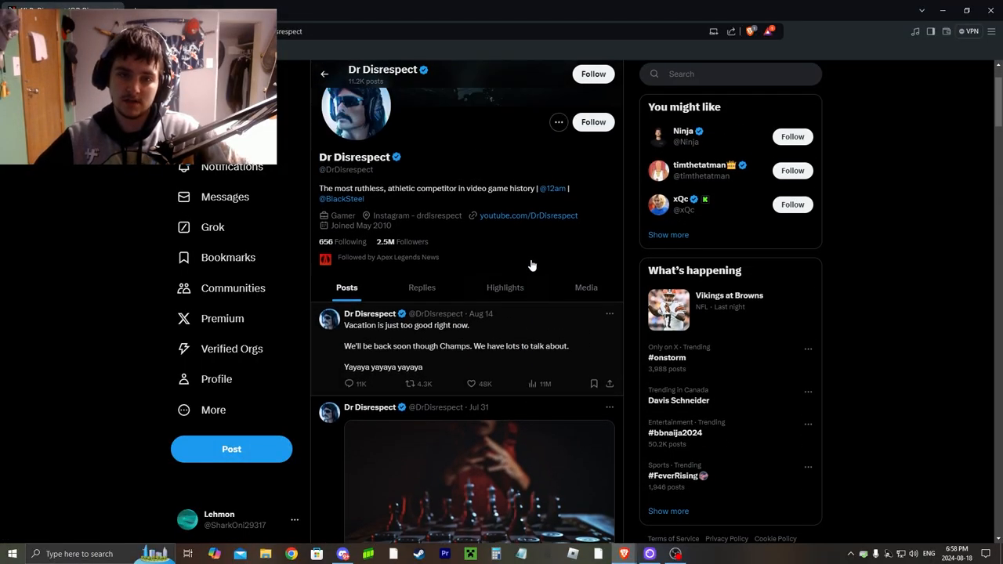
{"action": "left_click", "coordinate": [486, 94]}
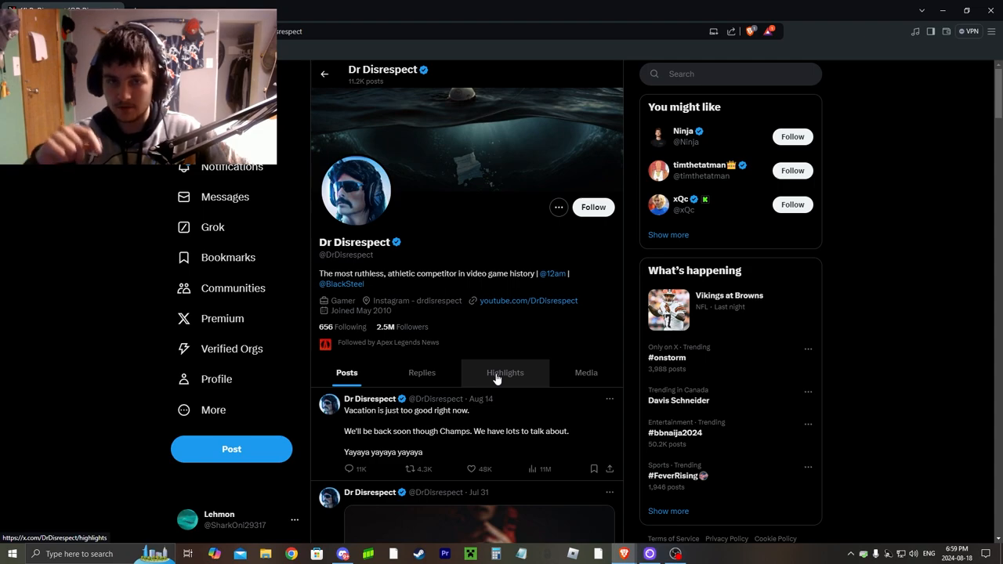
{"action": "mouse_move", "coordinate": [496, 426]}
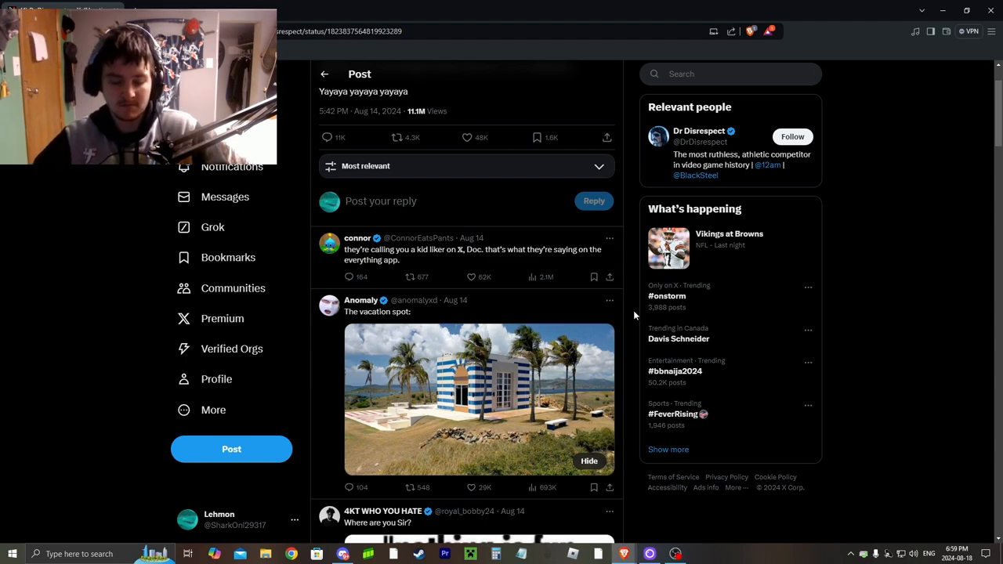
{"action": "mouse_move", "coordinate": [627, 343]}
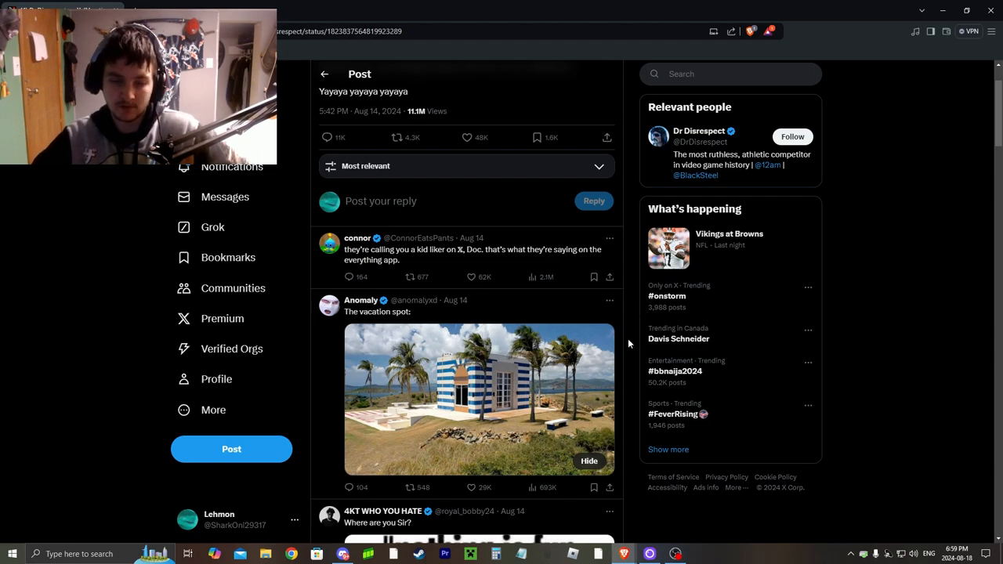
Browse down through the replies left under the vacation post.
{"action": "scroll", "scroll_direction": "down", "scroll_amount": 3}
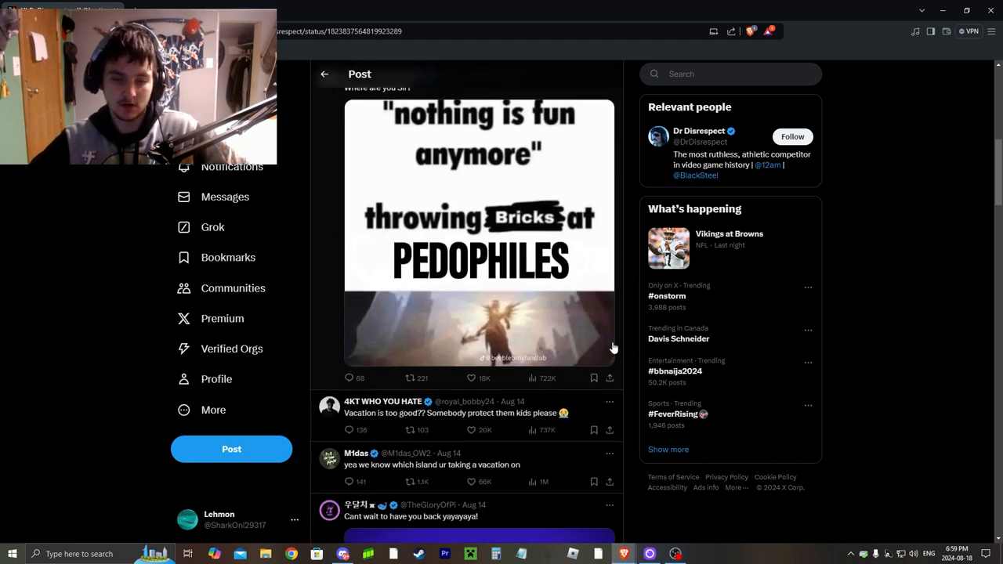
{"action": "scroll", "scroll_direction": "down", "scroll_amount": 3}
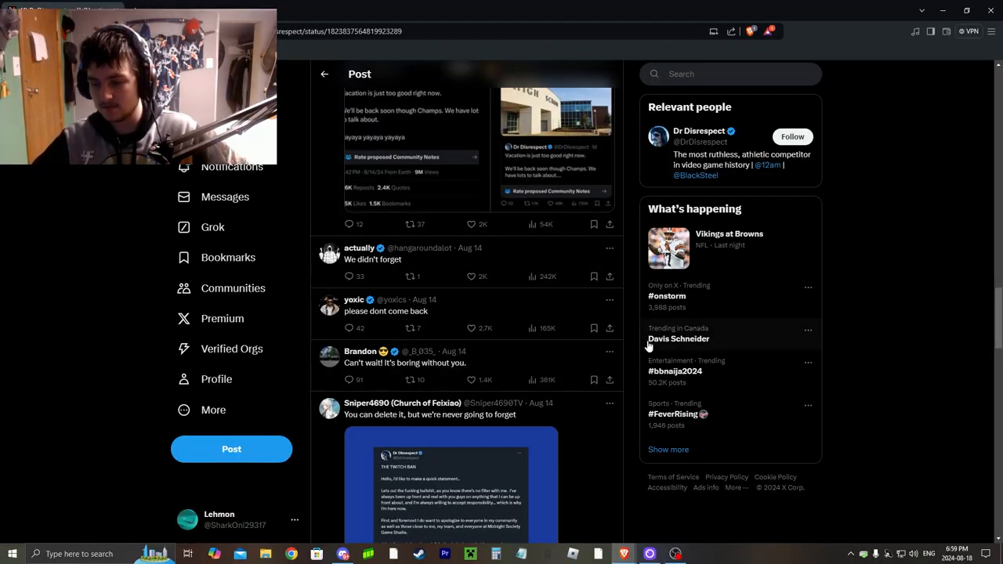
{"action": "mouse_move", "coordinate": [636, 354]}
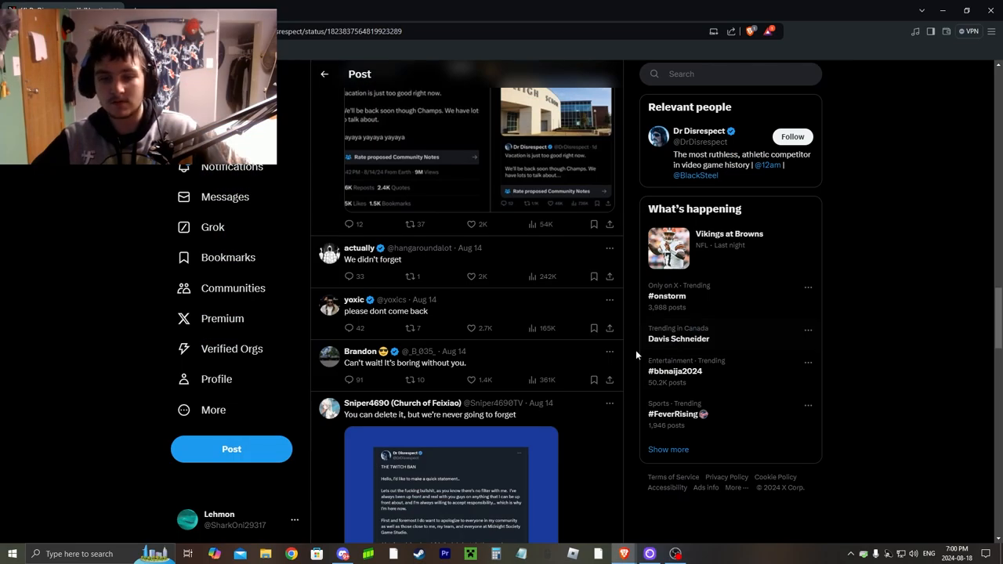